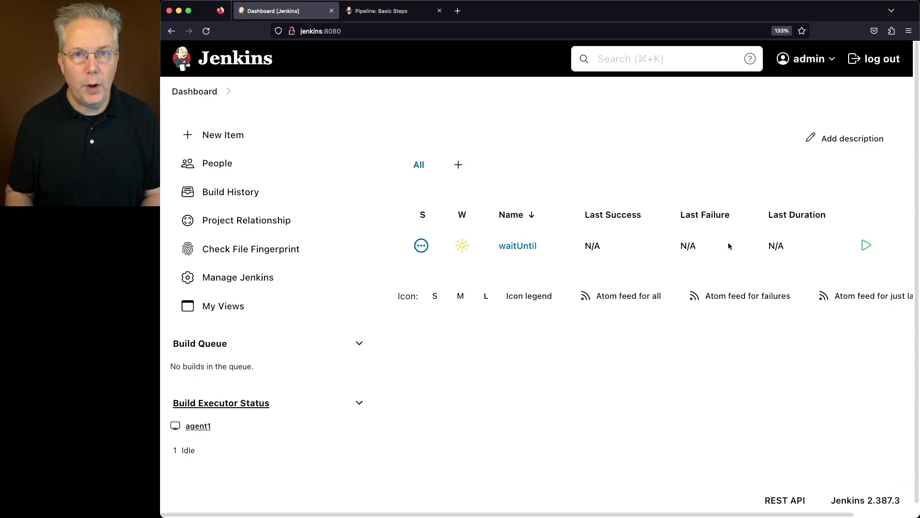
Step: Review the waitUntil section of the Pipeline: Basic Steps documentation, then return to Jenkins
left_click(380, 11)
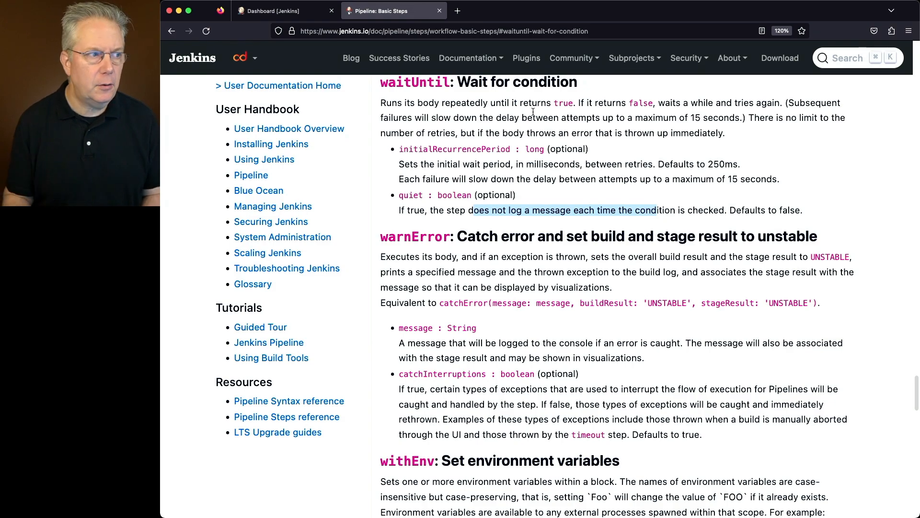
left_click(270, 10)
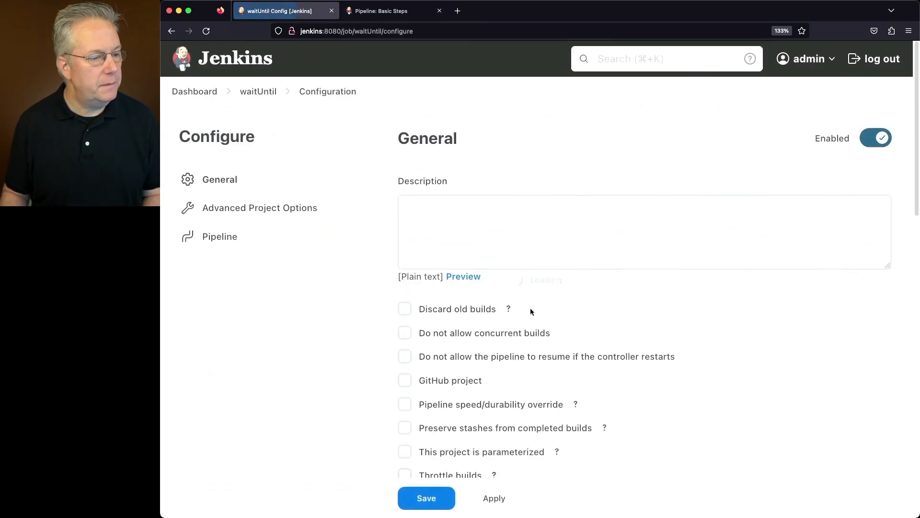
Step: Review the pipeline script: hello stage, waitUntil polling for testfile.txt every 5000 ms, then printing the file
scroll("down", 3)
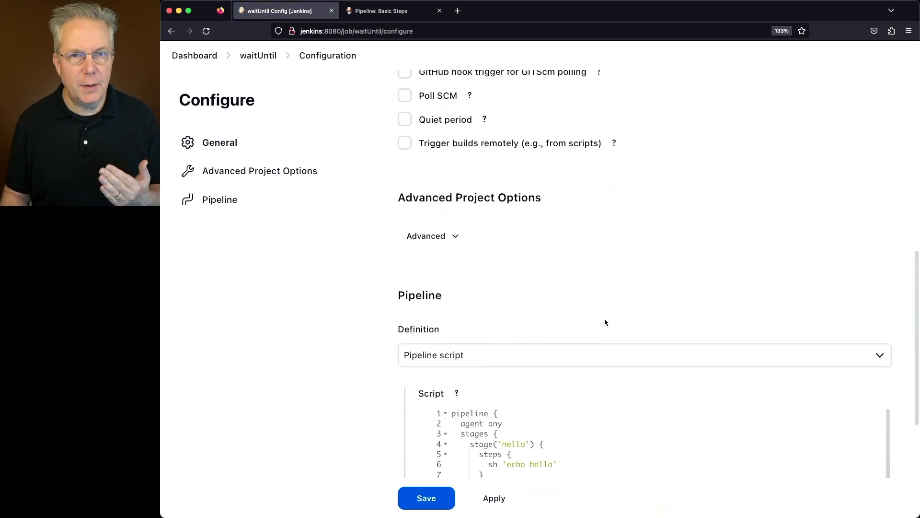
scroll("down", 3)
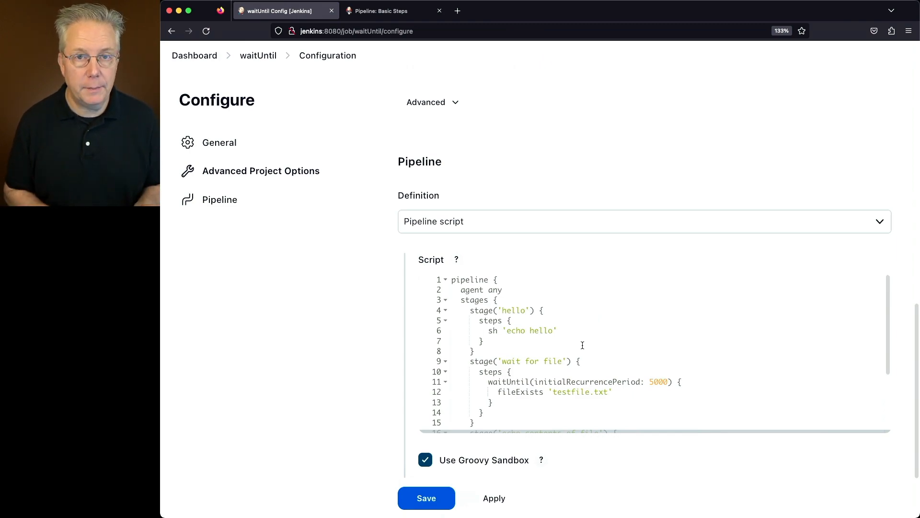
scroll("down", 3)
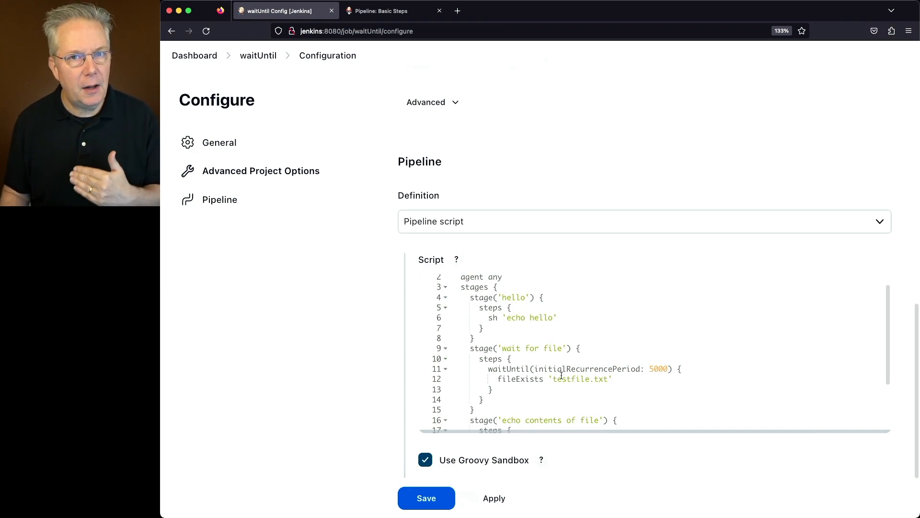
scroll("down", 3)
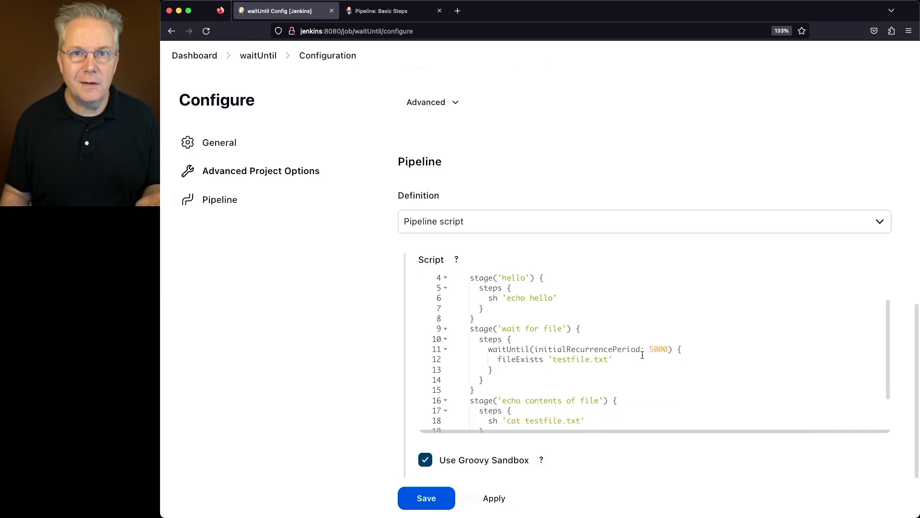
scroll("down", 3)
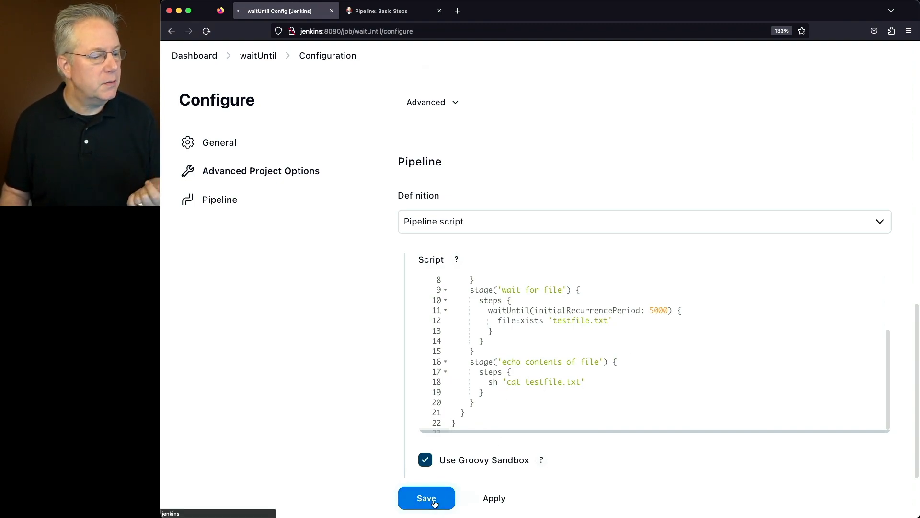
Step: Save the waitUntil job configuration and follow the newly scheduled build #1
left_click(426, 497)
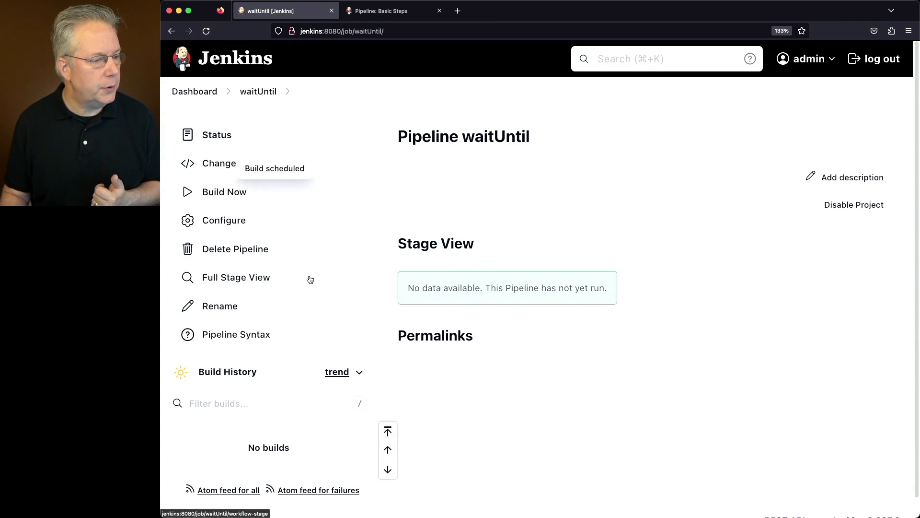
left_click(224, 192)
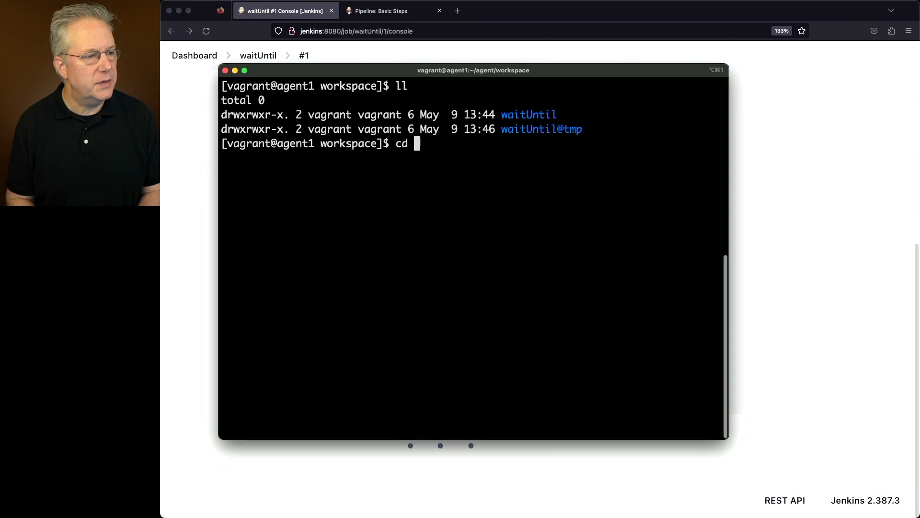
Step: In the agent's waitUntil workspace, create testfile.txt containing "Hello World" with echo
type("wa")
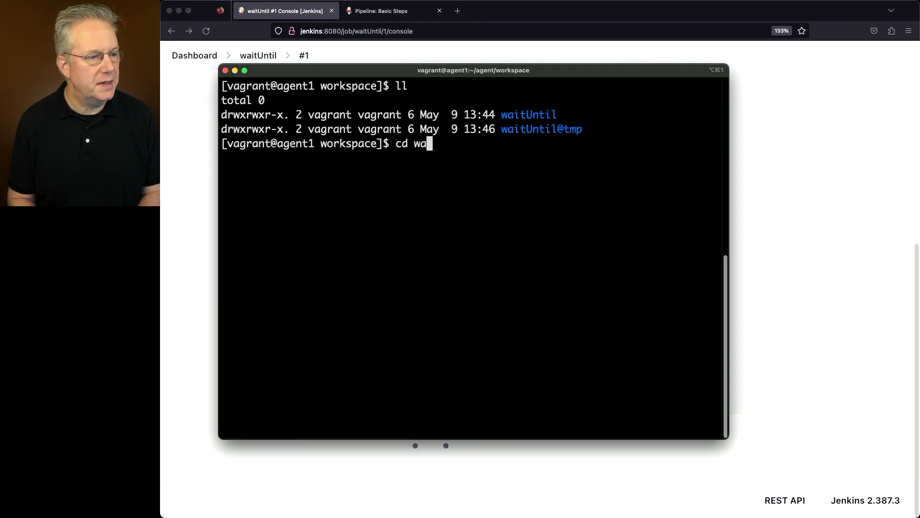
key("Return")
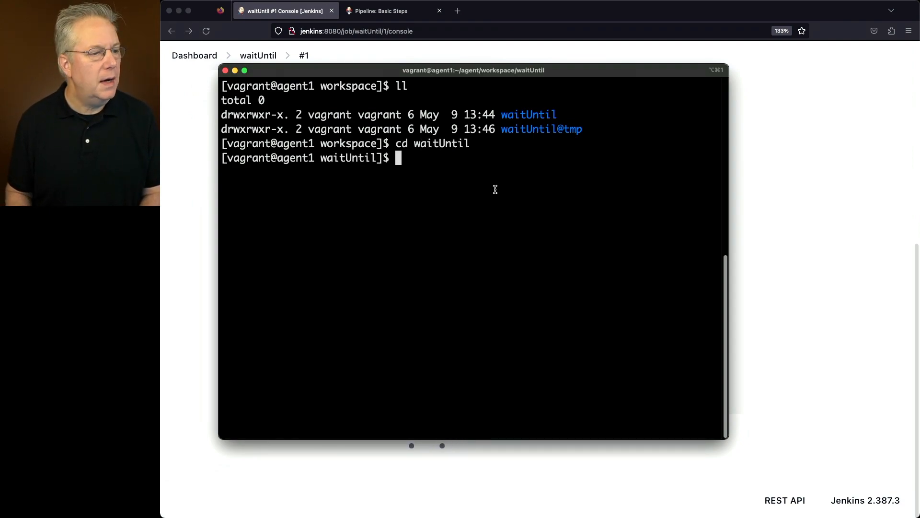
type("echo \"Hello World\" > testfile.txt")
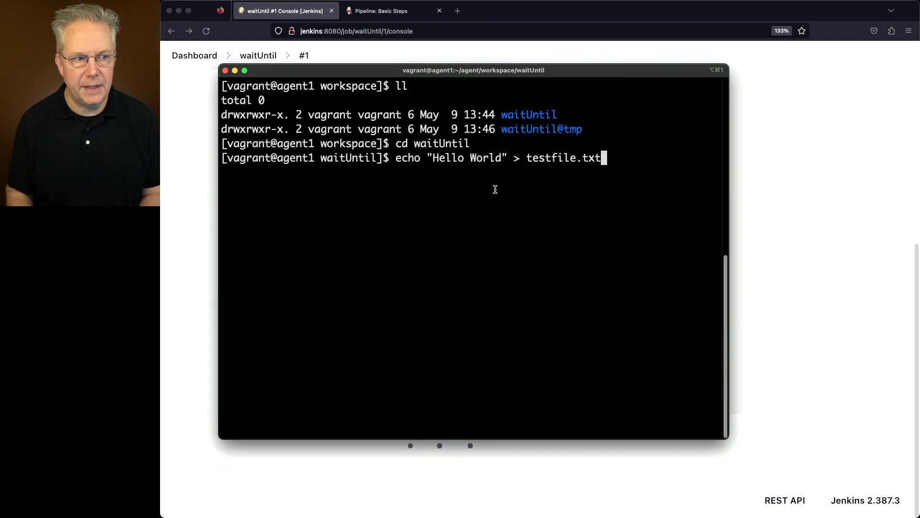
key("Return")
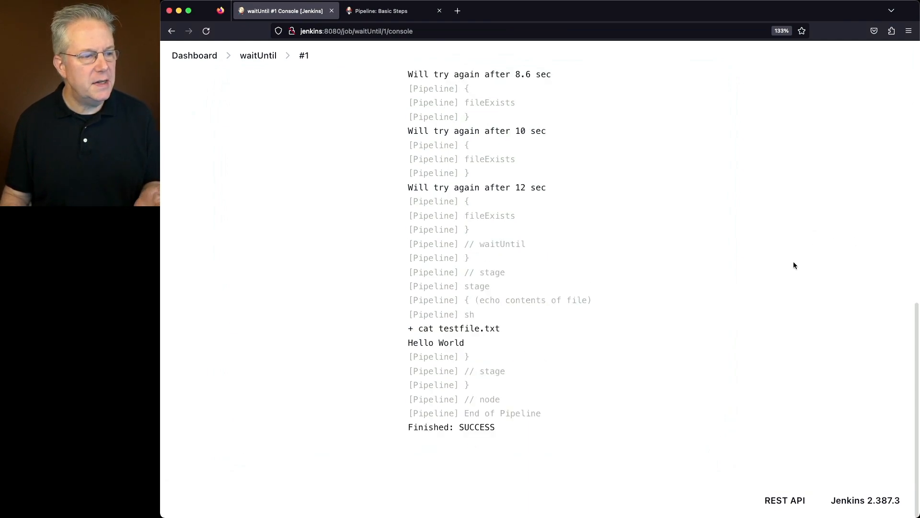
mouse_move(498, 344)
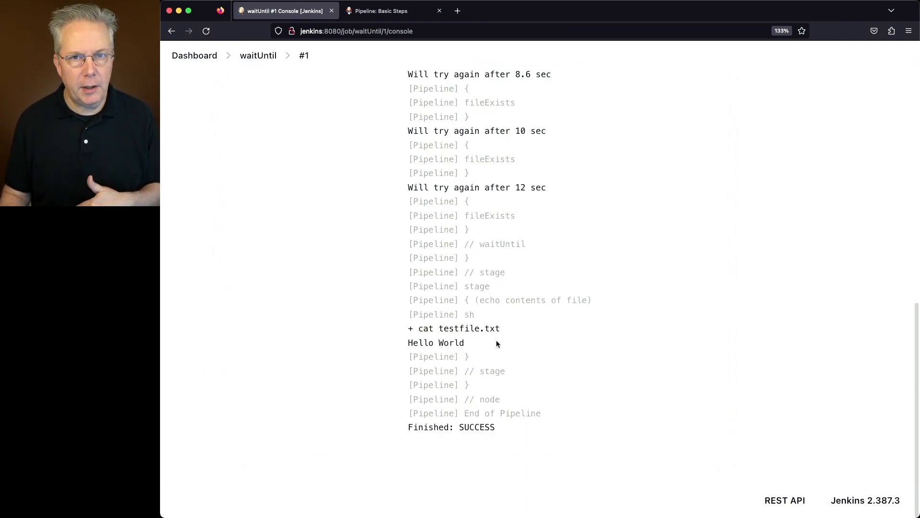